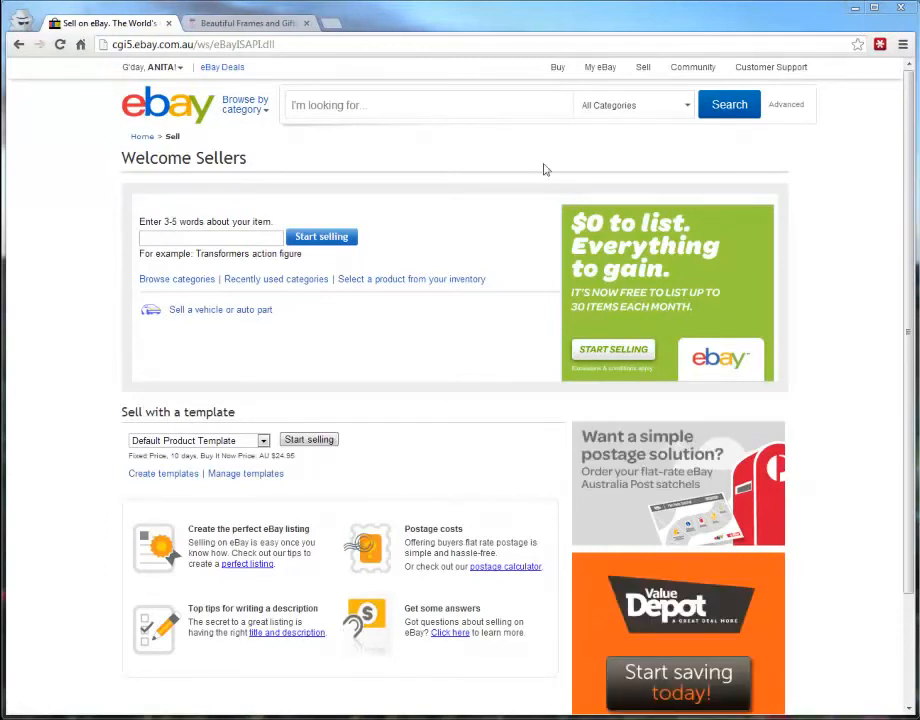
Step: Start selling from the Default Product Template under Sell with a template
{"action": "left_click", "coordinate": [643, 67]}
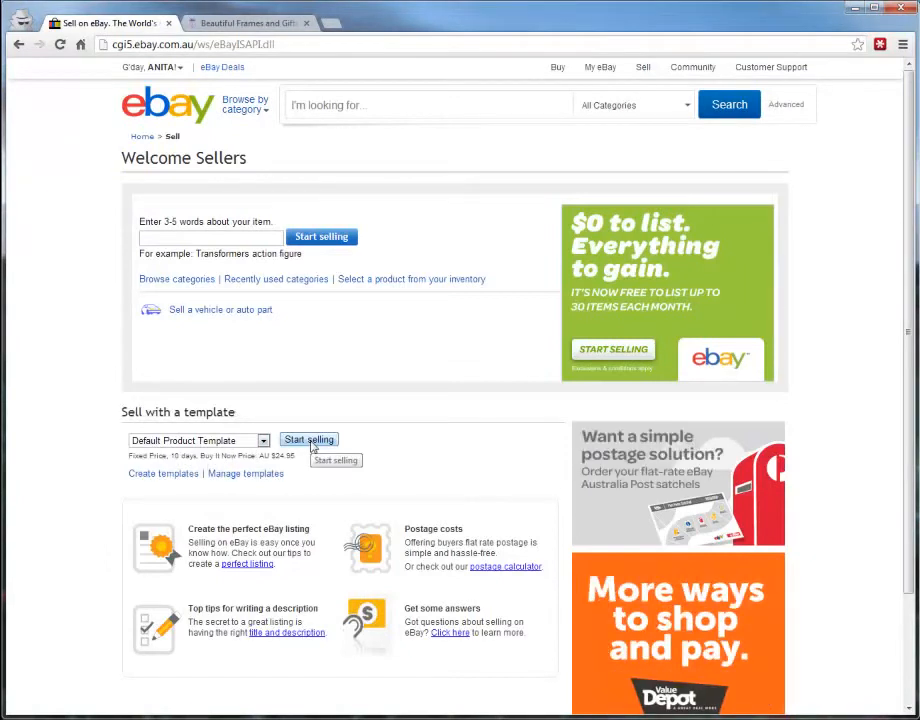
{"action": "left_click", "coordinate": [309, 439]}
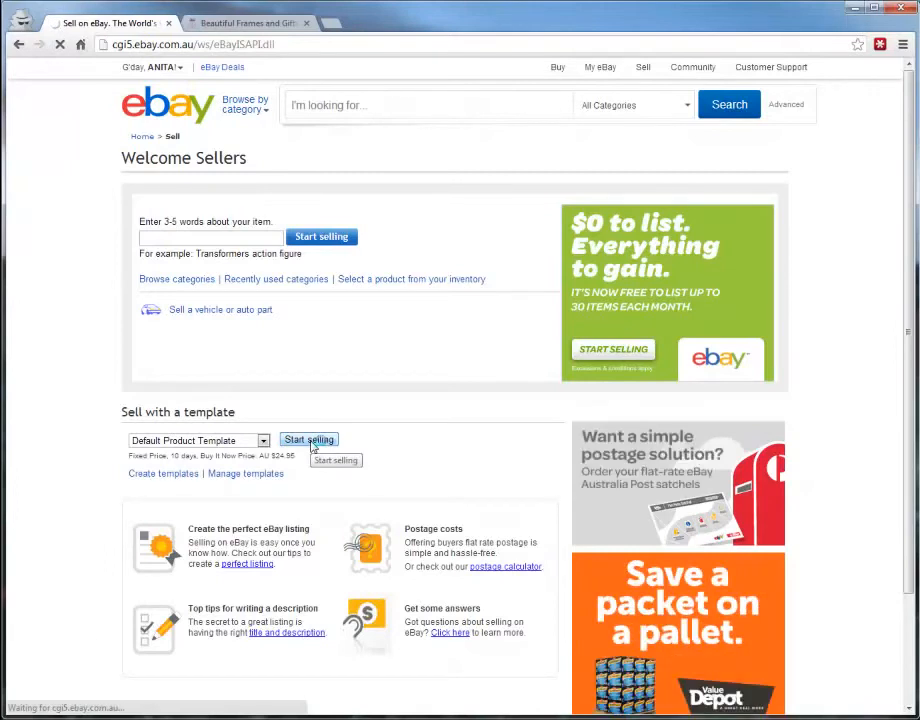
Step: Scroll the loaded Create your listing form down to the item description editor
{"action": "left_click", "coordinate": [309, 440]}
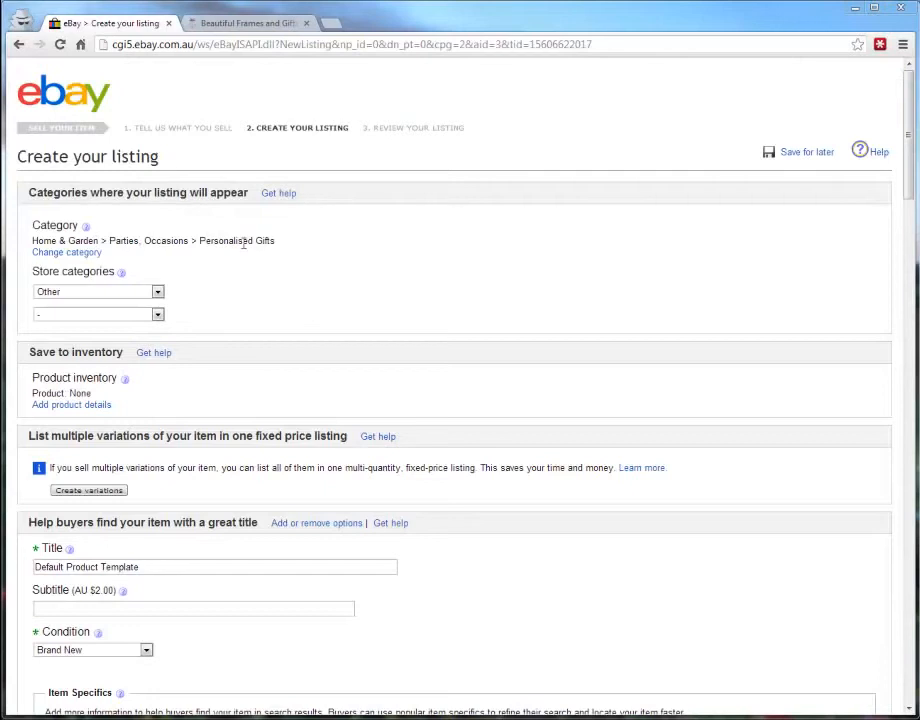
{"action": "mouse_move", "coordinate": [238, 394]}
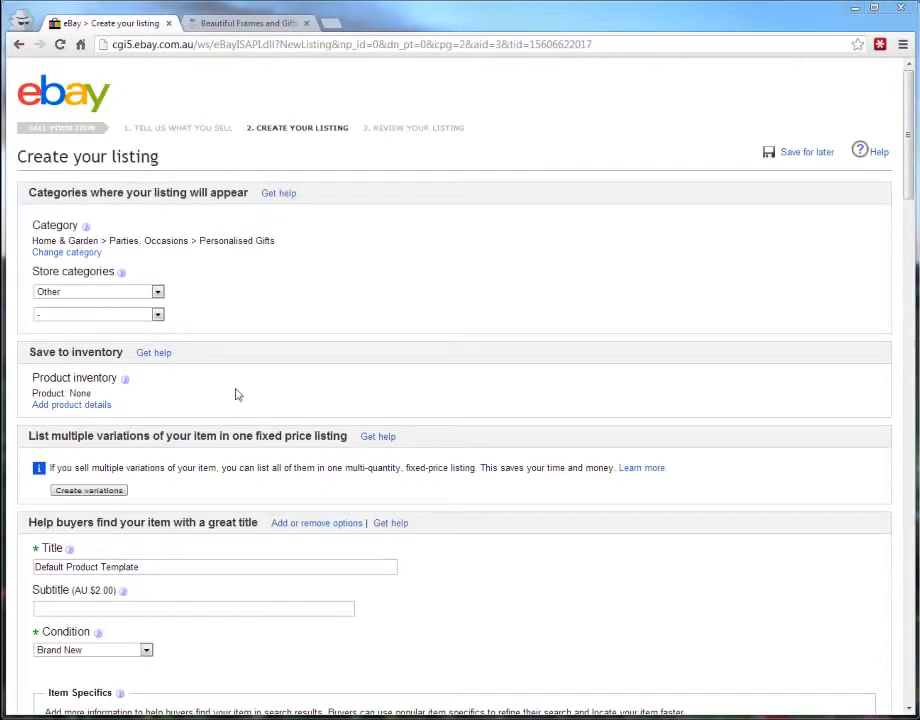
{"action": "mouse_move", "coordinate": [205, 483]}
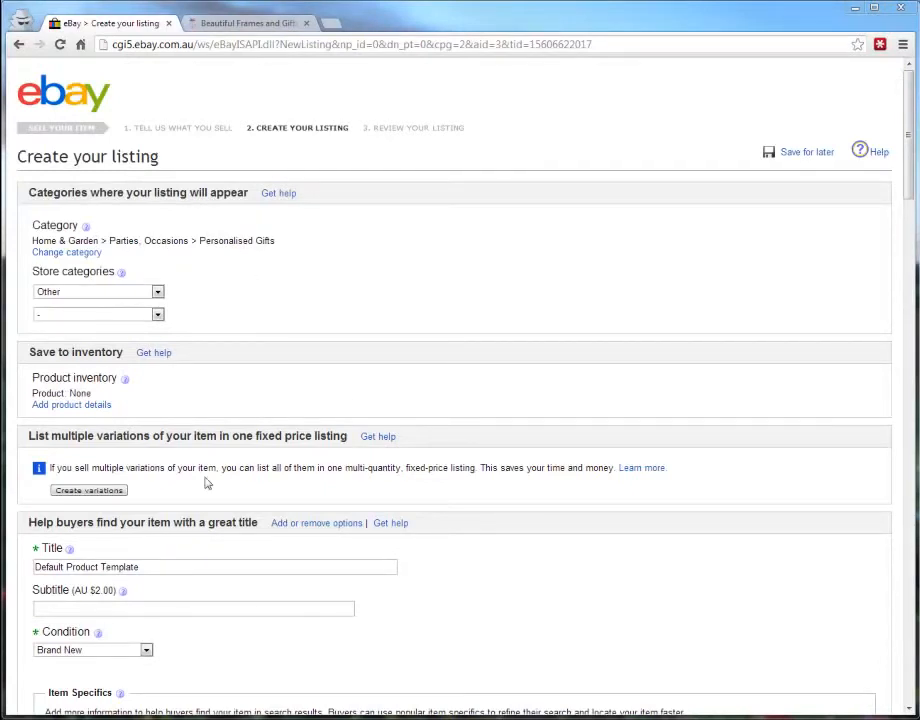
{"action": "scroll", "scroll_direction": "down", "scroll_amount": 3}
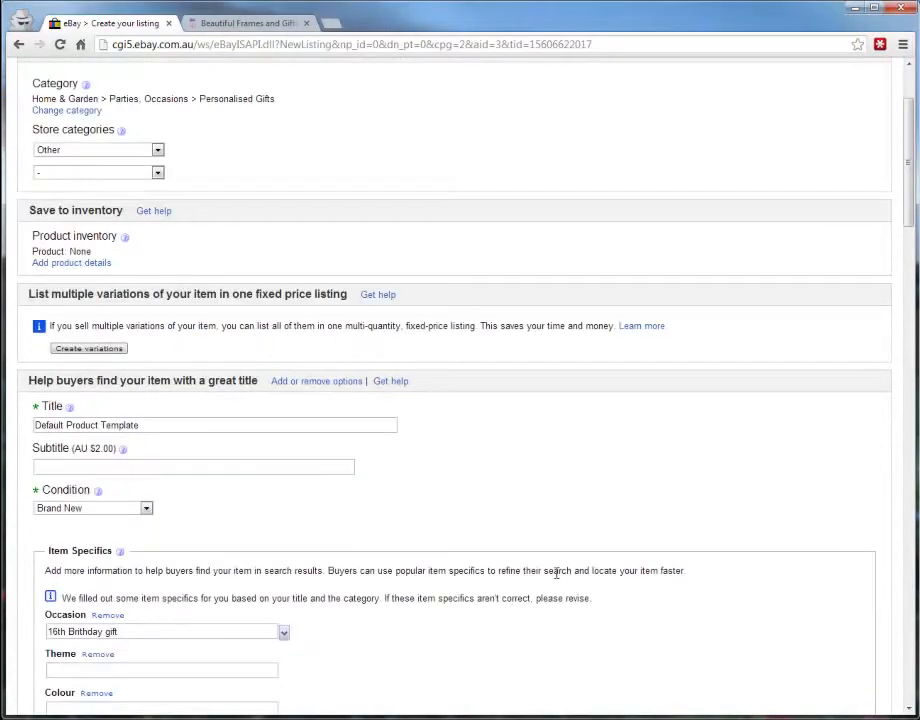
{"action": "scroll", "scroll_direction": "down", "scroll_amount": 3}
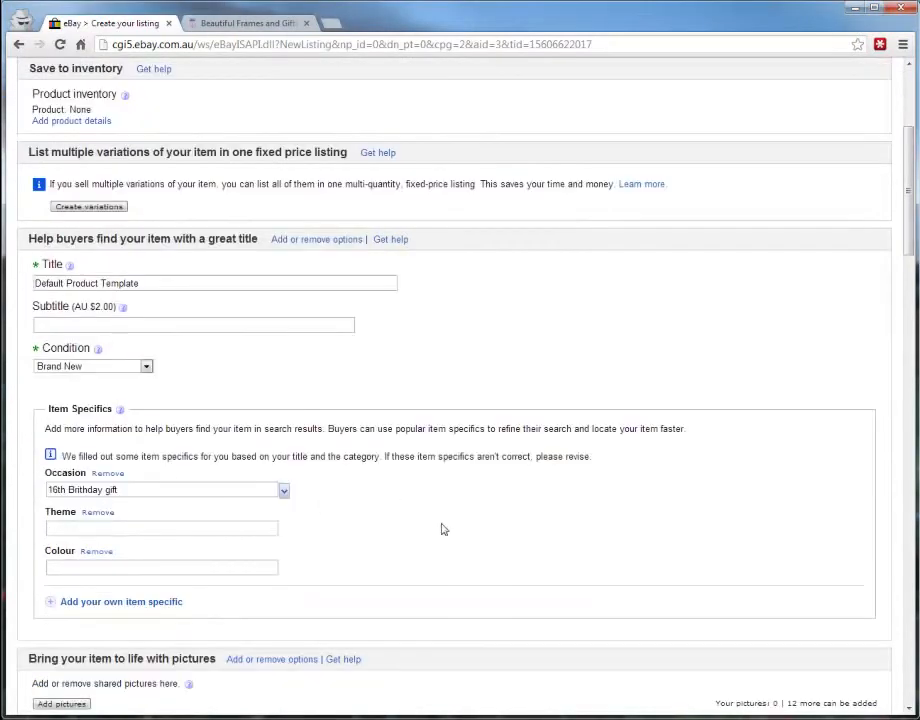
{"action": "scroll", "scroll_direction": "down", "scroll_amount": 3}
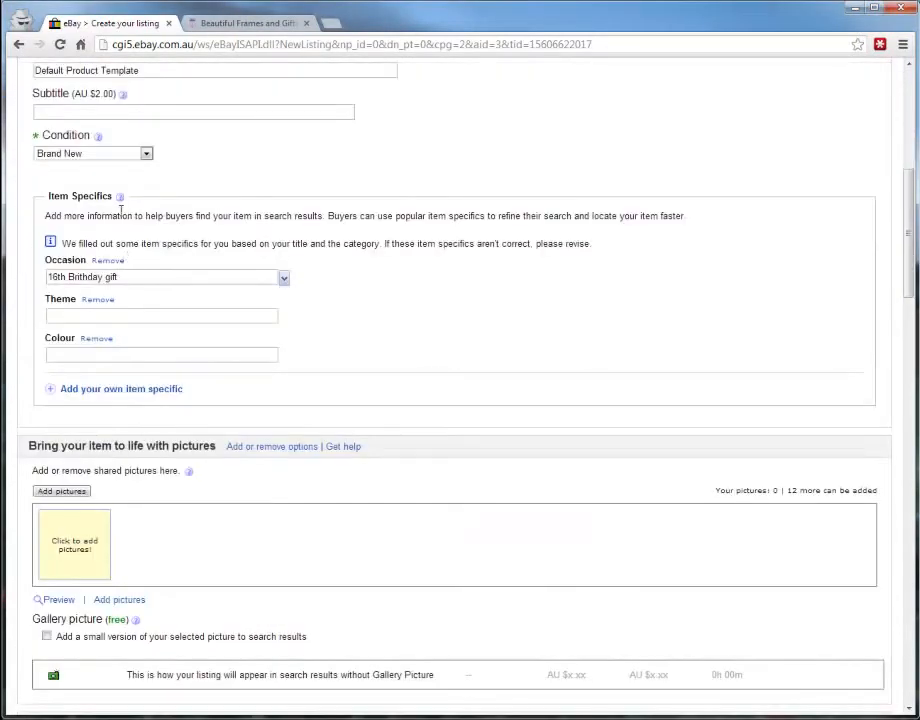
{"action": "scroll", "scroll_direction": "down", "scroll_amount": 3}
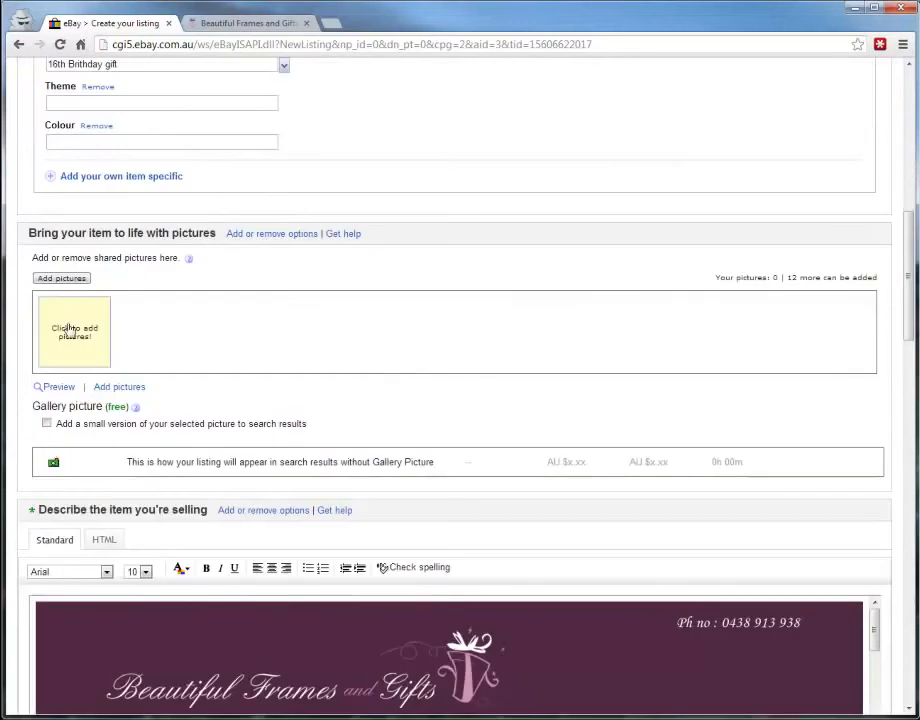
{"action": "scroll", "scroll_direction": "down", "scroll_amount": 3}
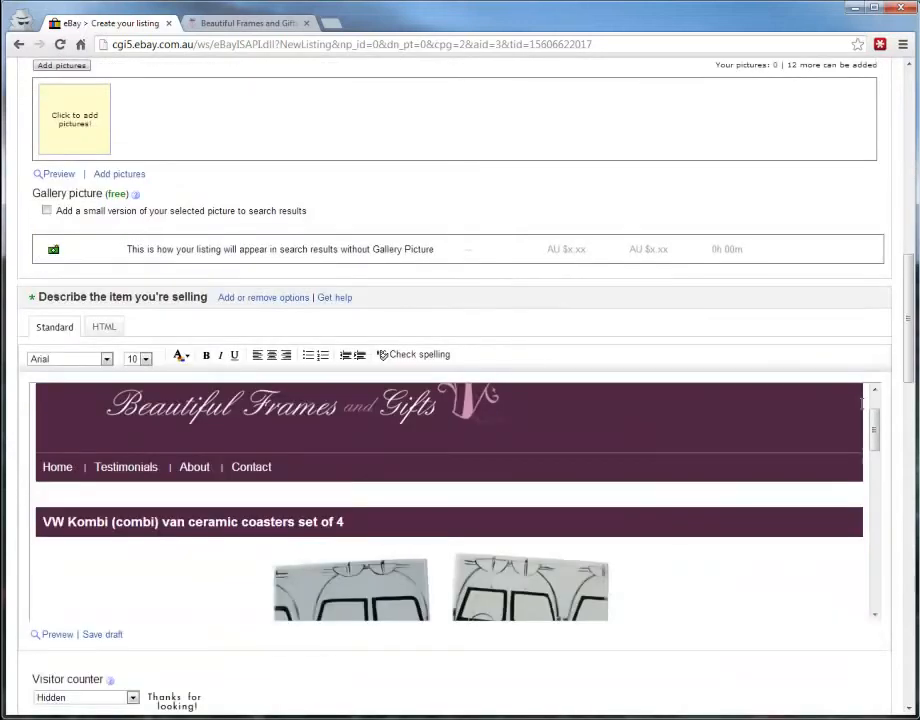
{"action": "scroll", "scroll_direction": "up", "scroll_amount": 3}
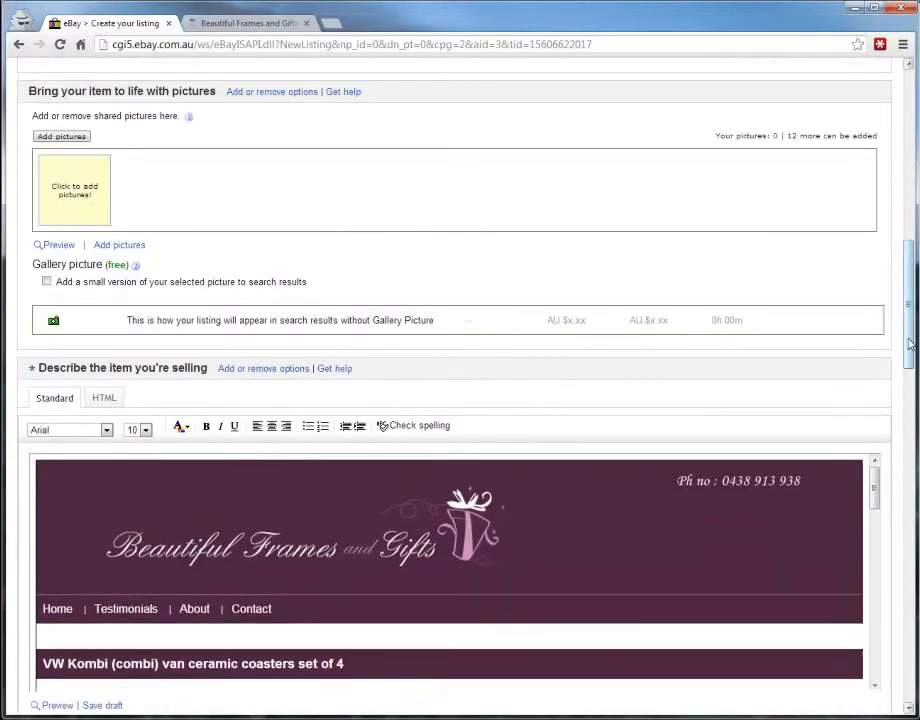
{"action": "scroll", "scroll_direction": "down", "scroll_amount": 3}
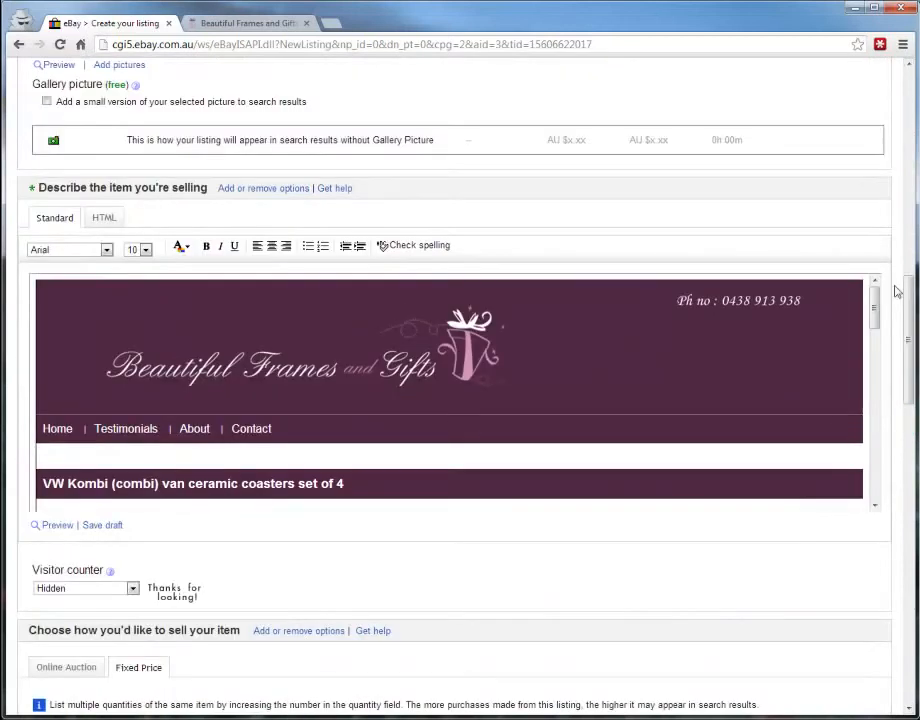
{"action": "scroll", "scroll_direction": "down", "scroll_amount": 3}
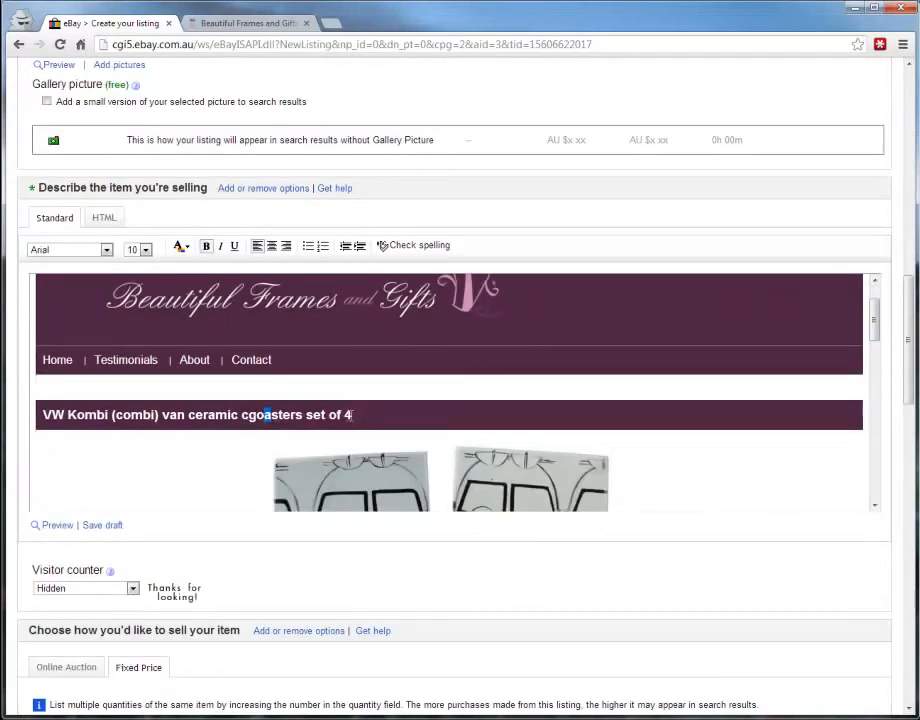
Step: Change the description heading to 'Sample Product Name Goes Here'
{"action": "triple_click", "coordinate": [196, 414]}
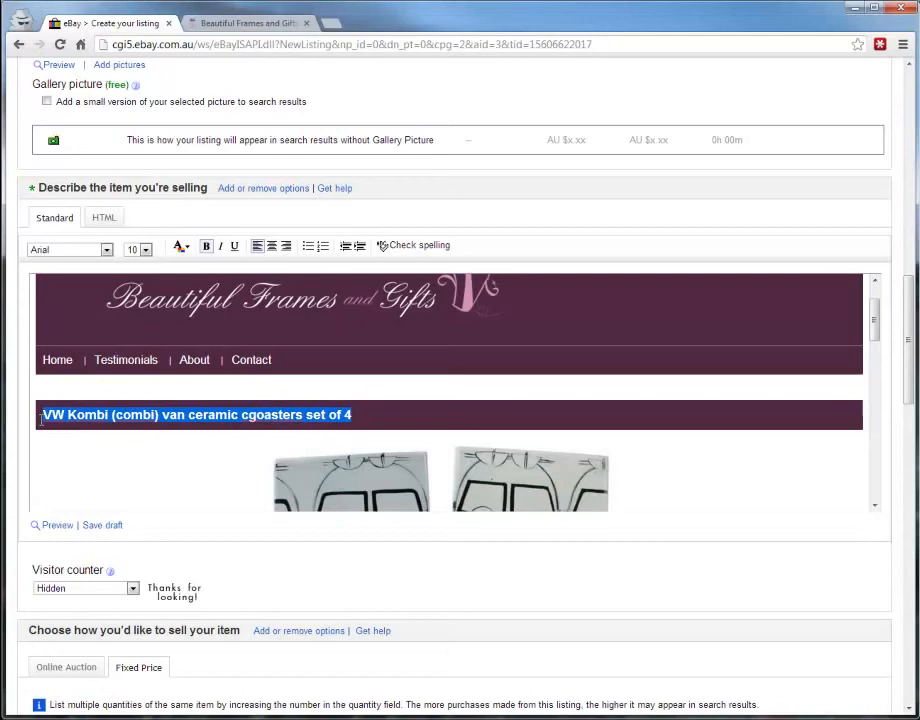
{"action": "type", "text": "Sample P"}
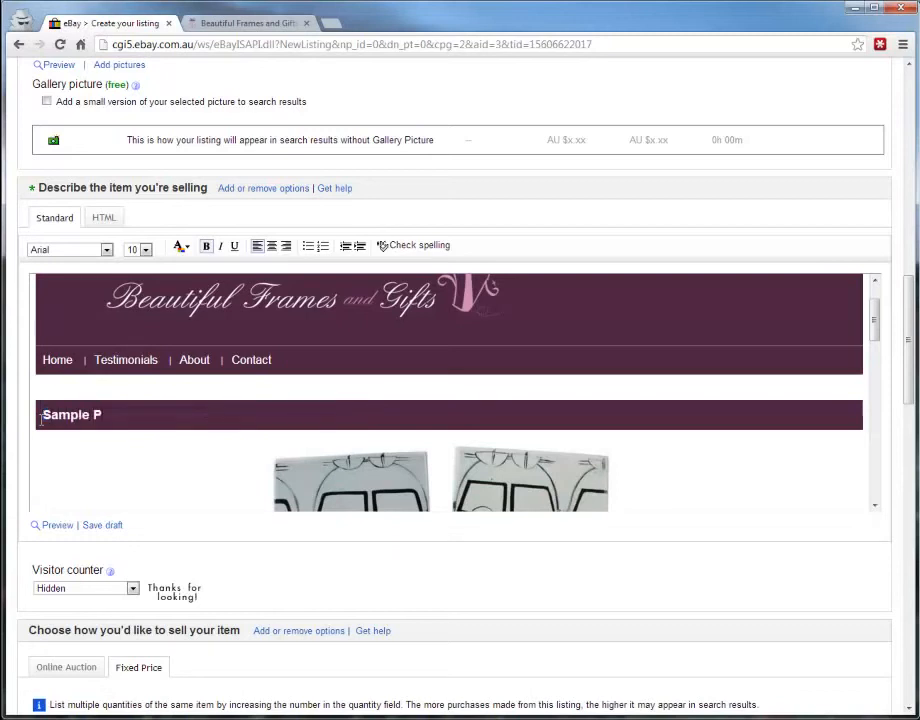
{"action": "type", "text": "roduct Name Goes"}
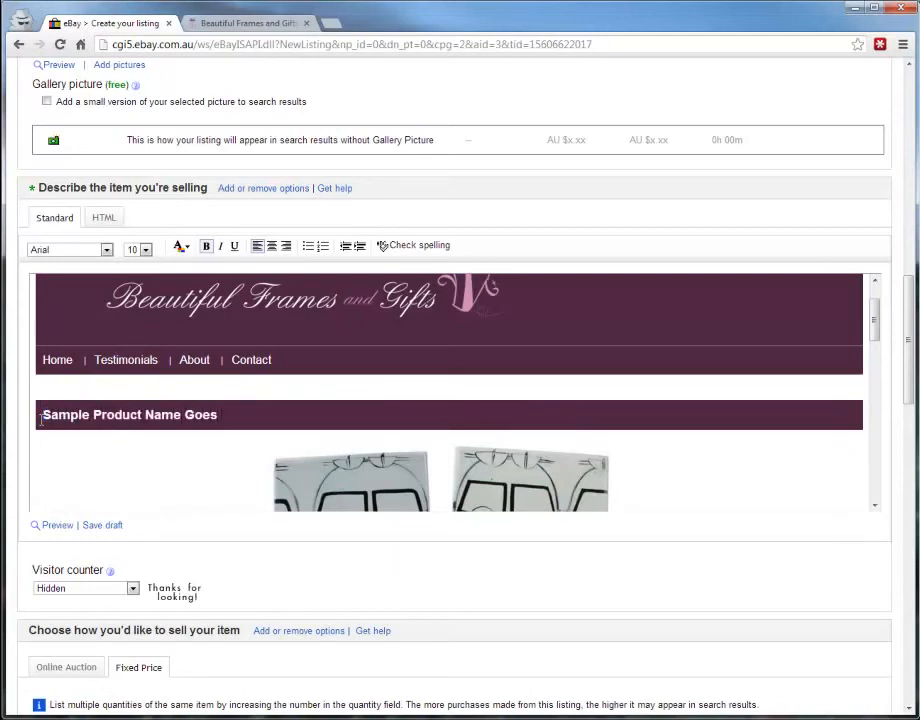
{"action": "type", "text": "Here"}
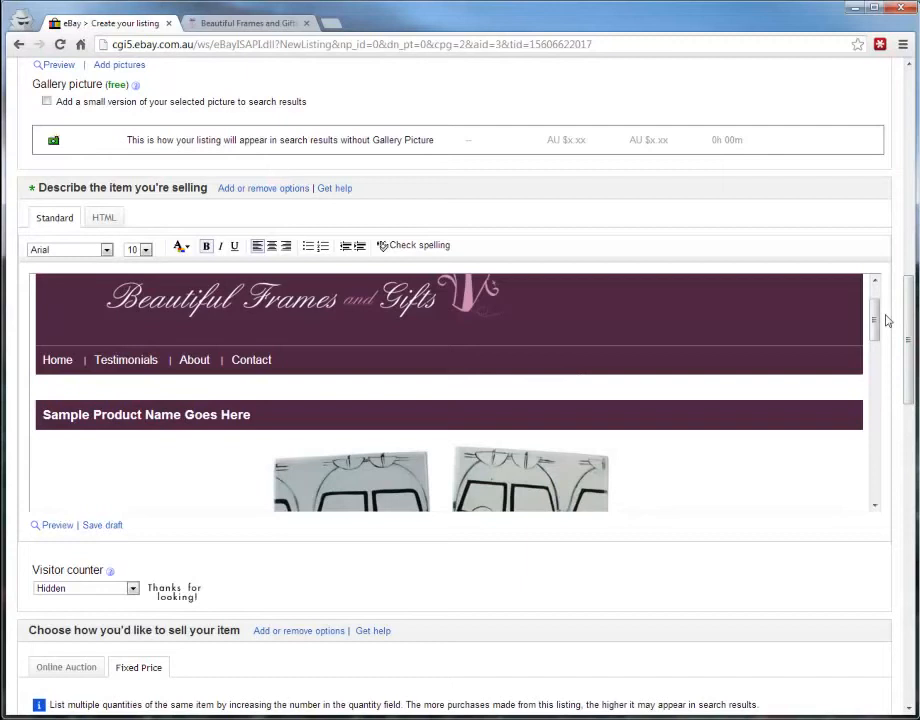
{"action": "scroll", "scroll_direction": "down", "scroll_amount": 3}
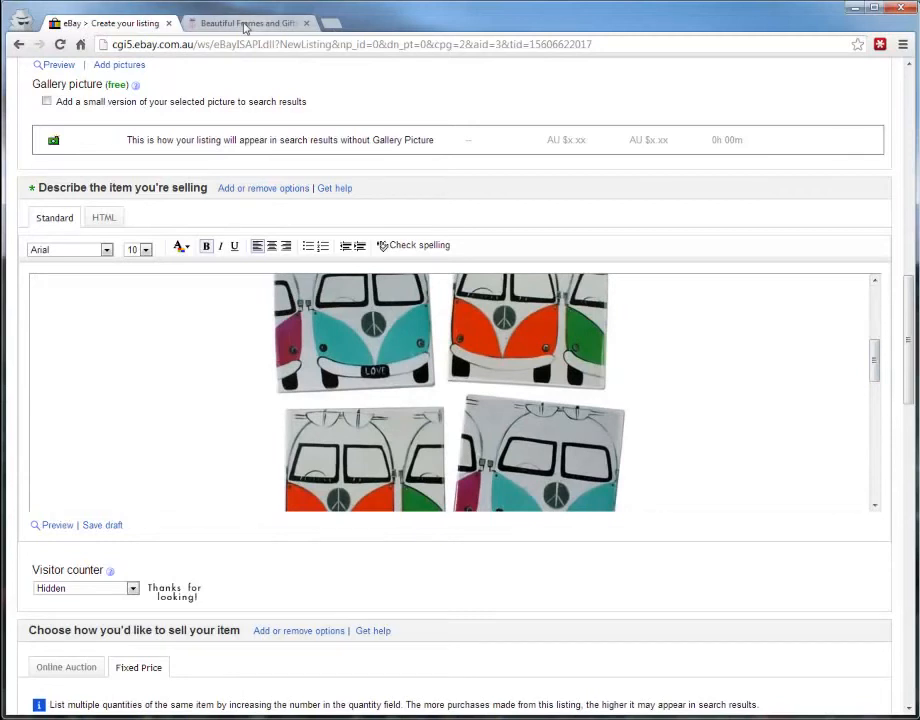
Step: Open New baby girl gift basket from Featured Products on the Beautiful Frames and Gifts site
{"action": "left_click", "coordinate": [248, 22]}
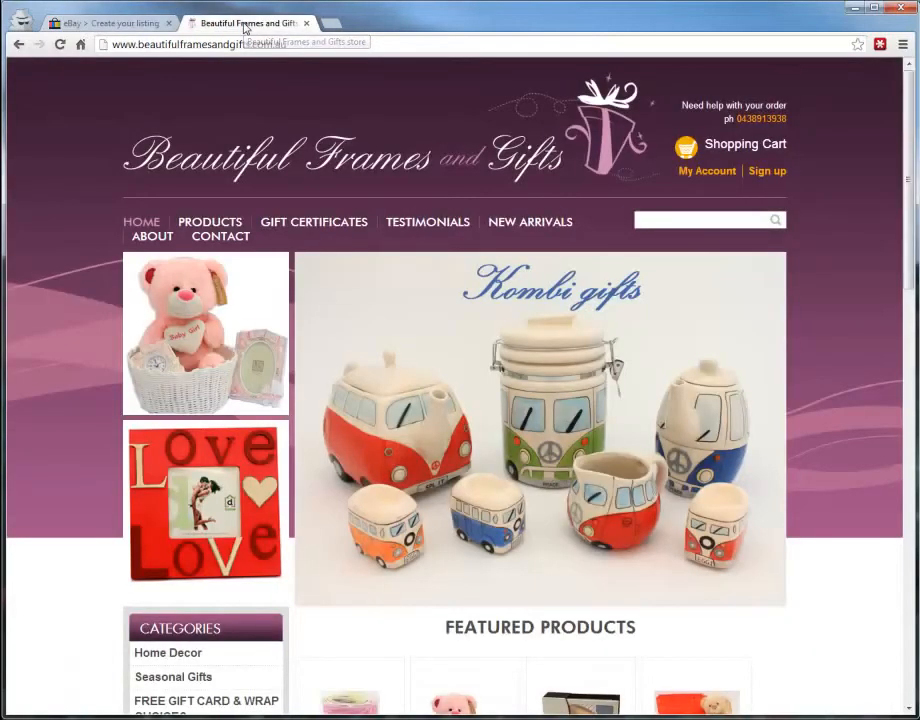
{"action": "scroll", "scroll_direction": "down", "scroll_amount": 3}
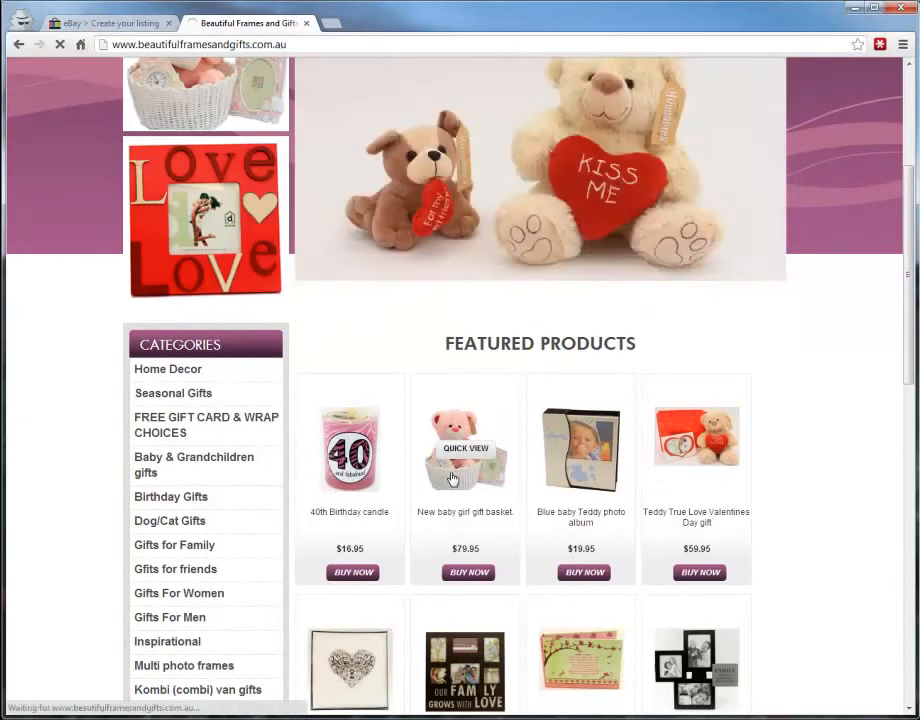
{"action": "left_click", "coordinate": [465, 448]}
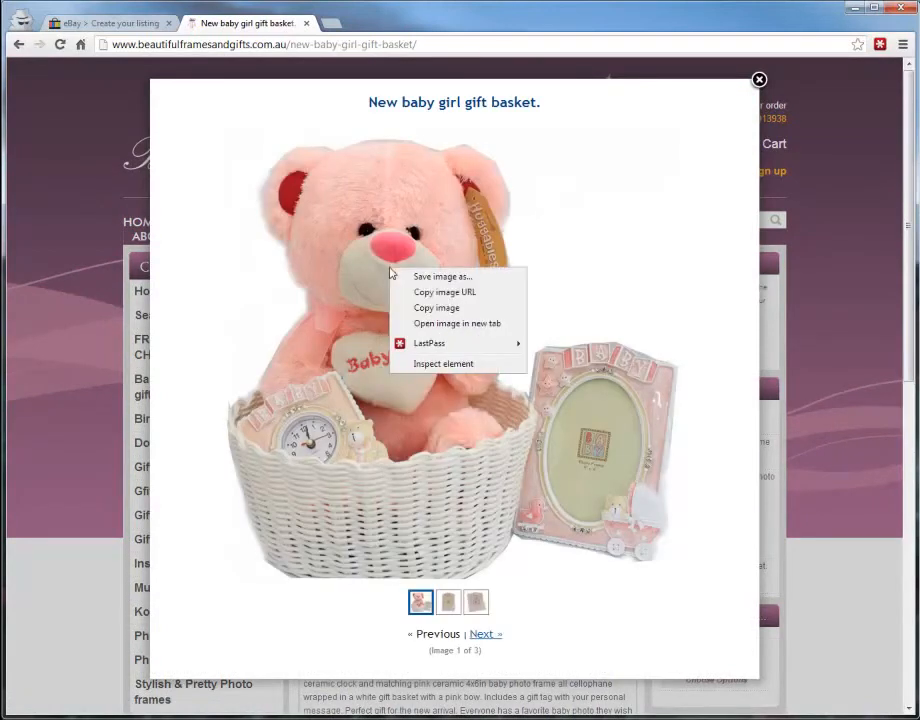
{"action": "mouse_move", "coordinate": [445, 291]}
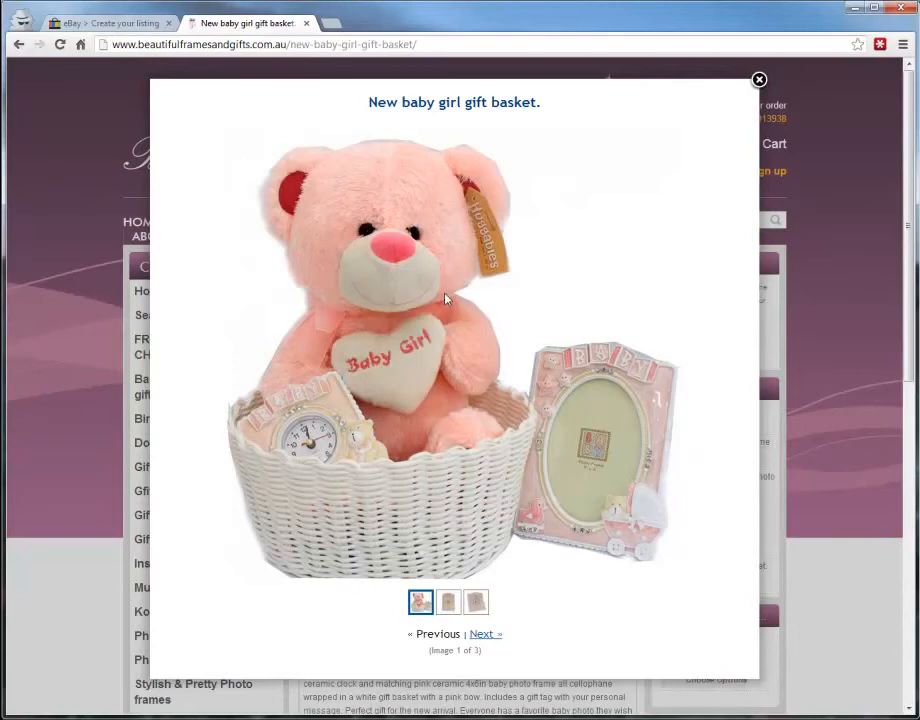
{"action": "mouse_move", "coordinate": [427, 280]}
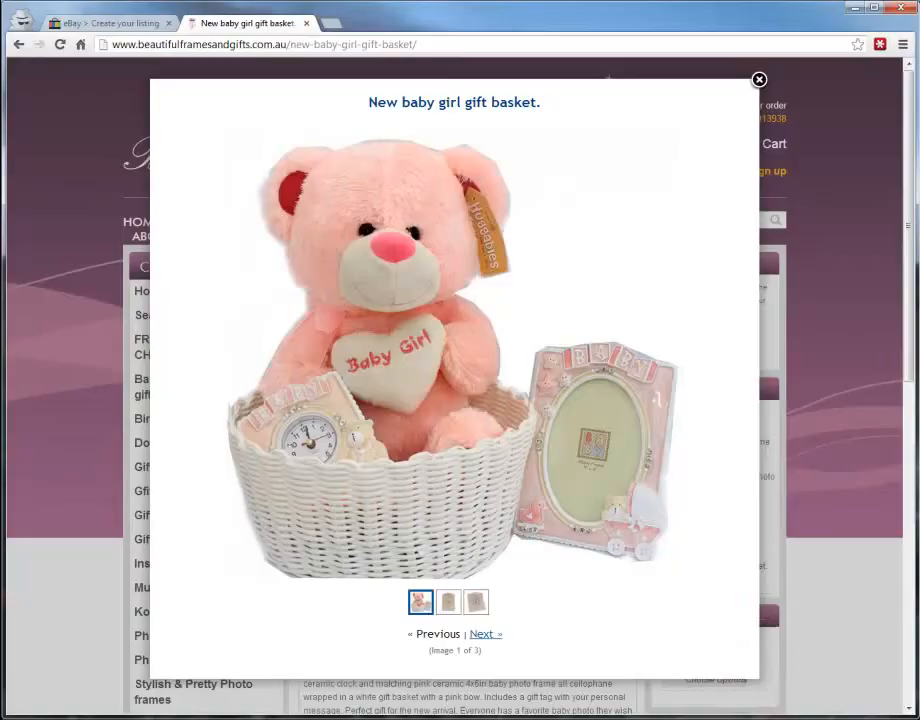
Step: View the New baby girl gift basket product page in a second browser window
{"action": "left_click", "coordinate": [758, 79]}
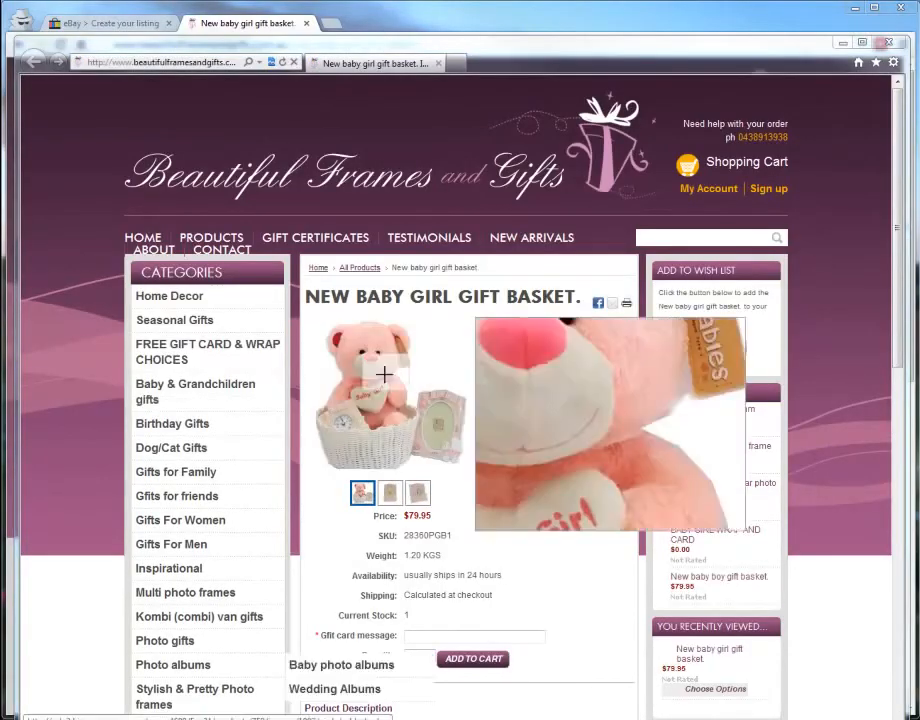
Step: Look up the enlarged teddy basket photo's image address, then close its properties
{"action": "left_click", "coordinate": [384, 395]}
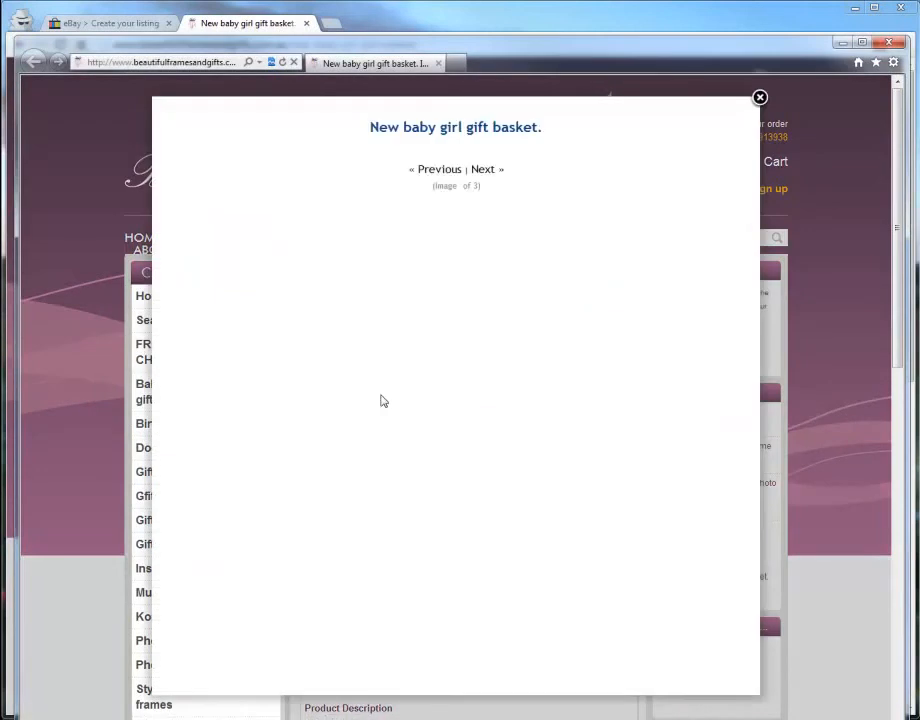
{"action": "right_click", "coordinate": [382, 400]}
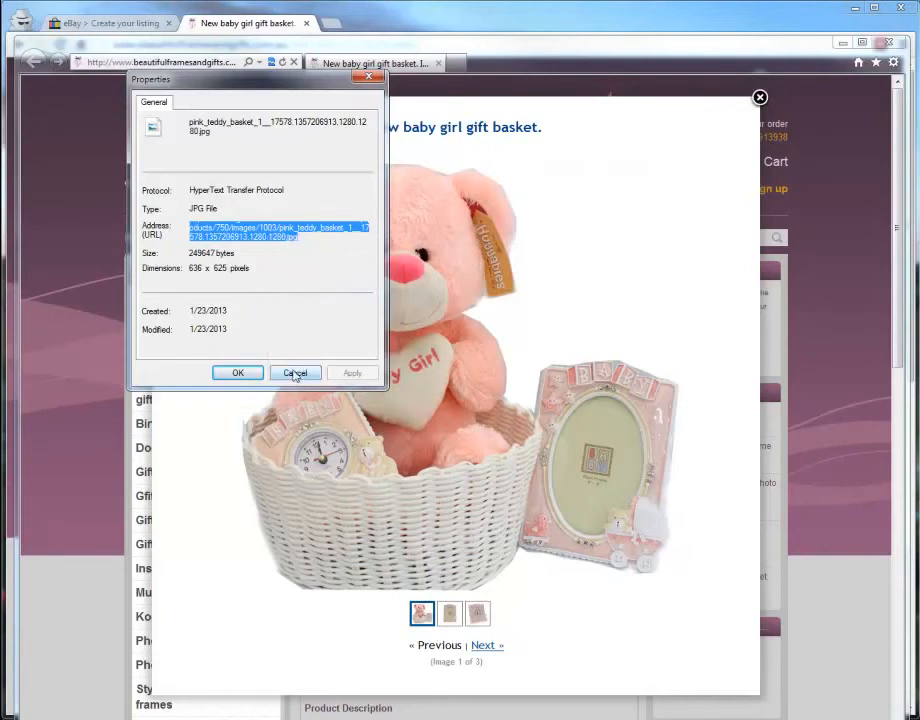
{"action": "left_click", "coordinate": [295, 372]}
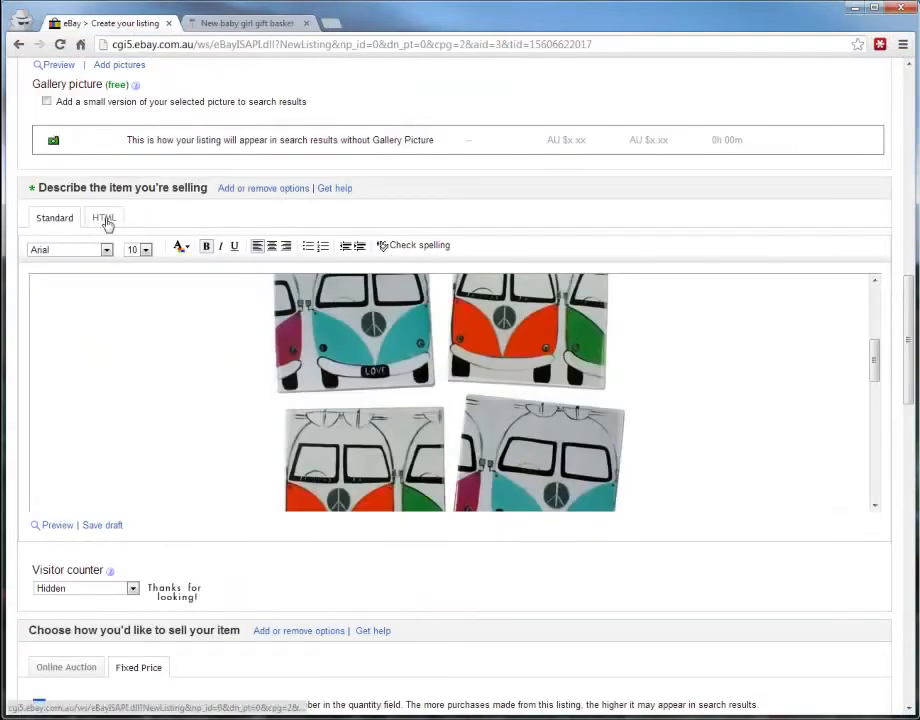
Step: Show the description as HTML and select the placeholder img src address
{"action": "left_click", "coordinate": [104, 218]}
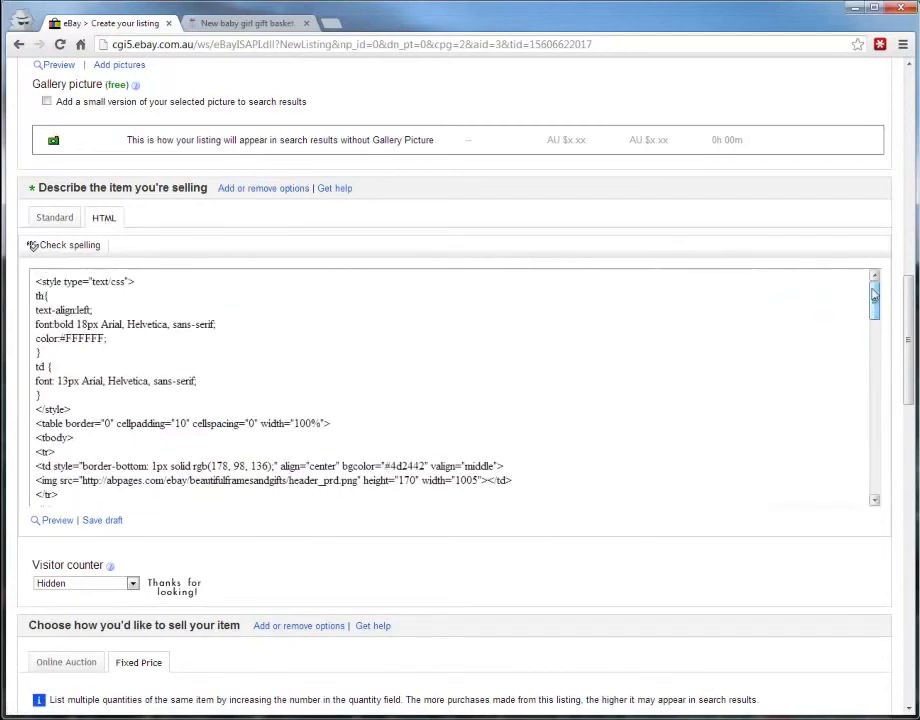
{"action": "scroll", "scroll_direction": "down", "scroll_amount": 3}
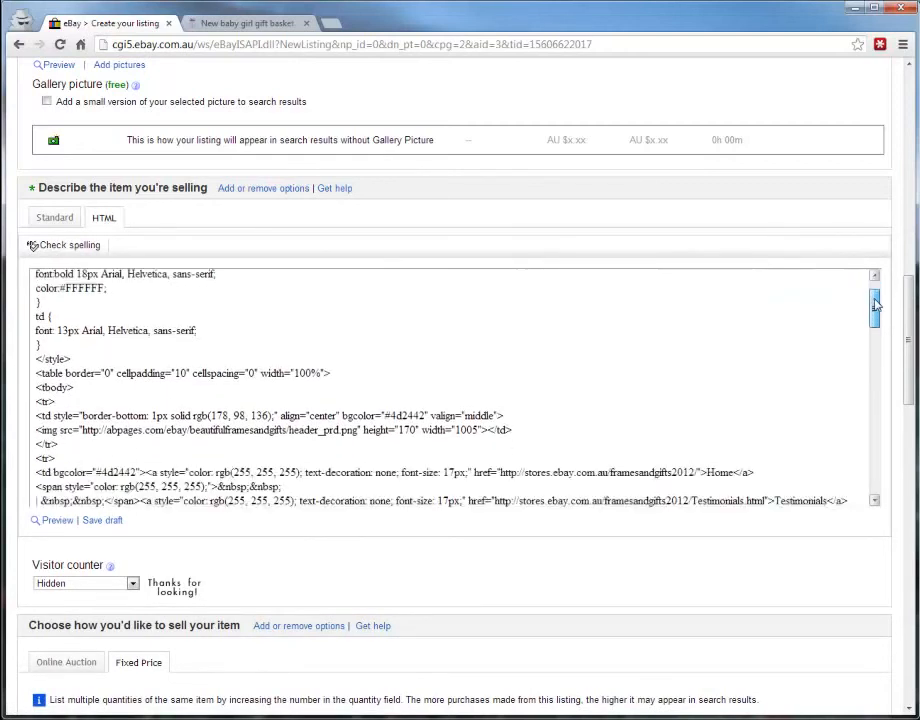
{"action": "scroll", "scroll_direction": "down", "scroll_amount": 3}
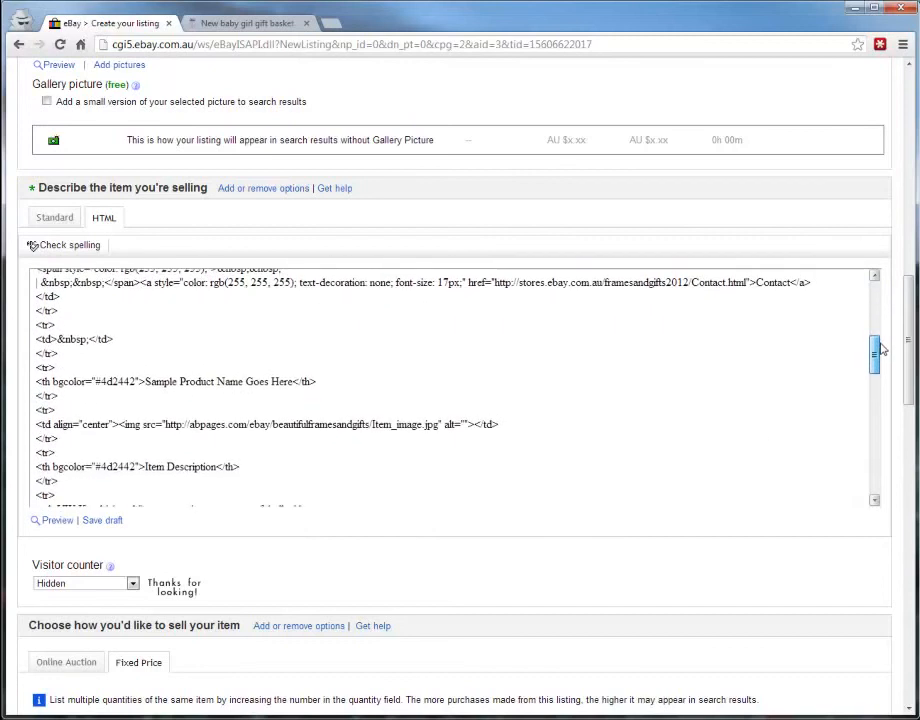
{"action": "double_click", "coordinate": [405, 424]}
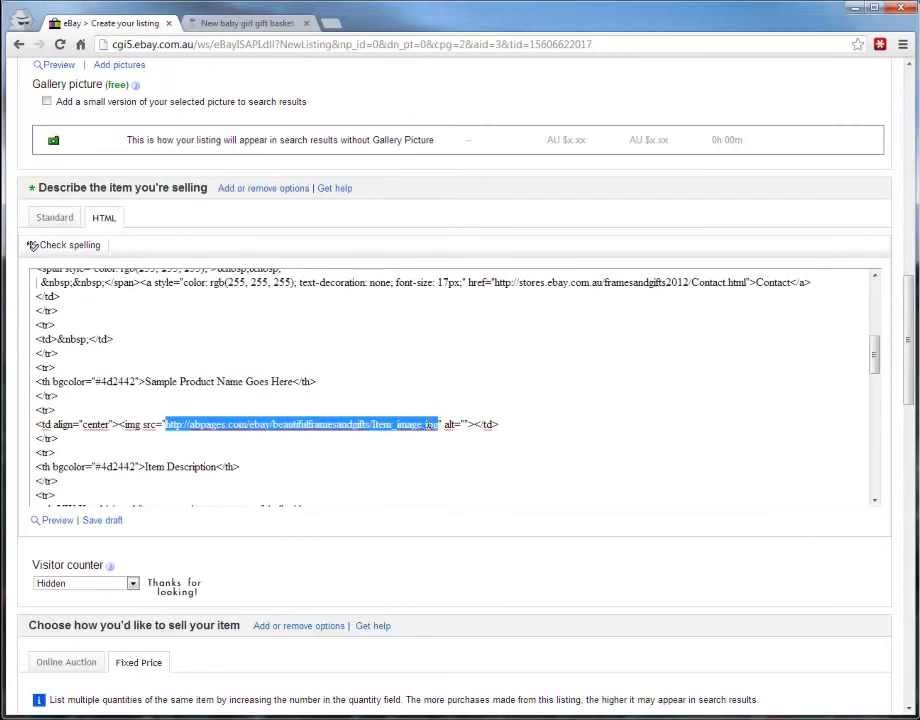
Step: Paste the teddy basket image URL over the selected src address
{"action": "right_click", "coordinate": [300, 424]}
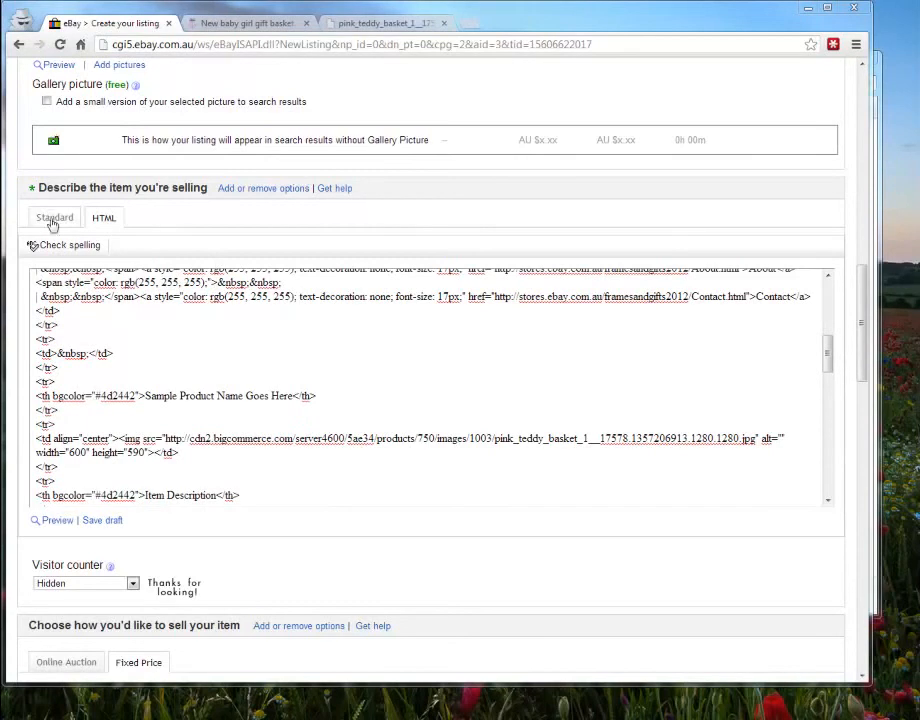
Step: Scroll through the Standard description preview, selecting the Item Description text along the way
{"action": "left_click", "coordinate": [54, 217]}
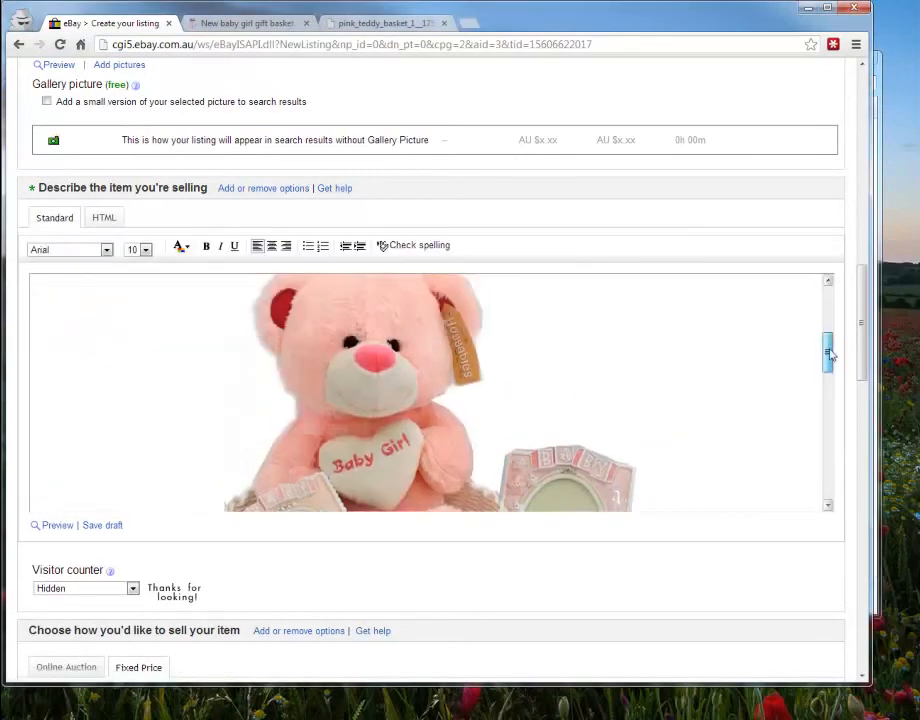
{"action": "scroll", "scroll_direction": "down", "scroll_amount": 3}
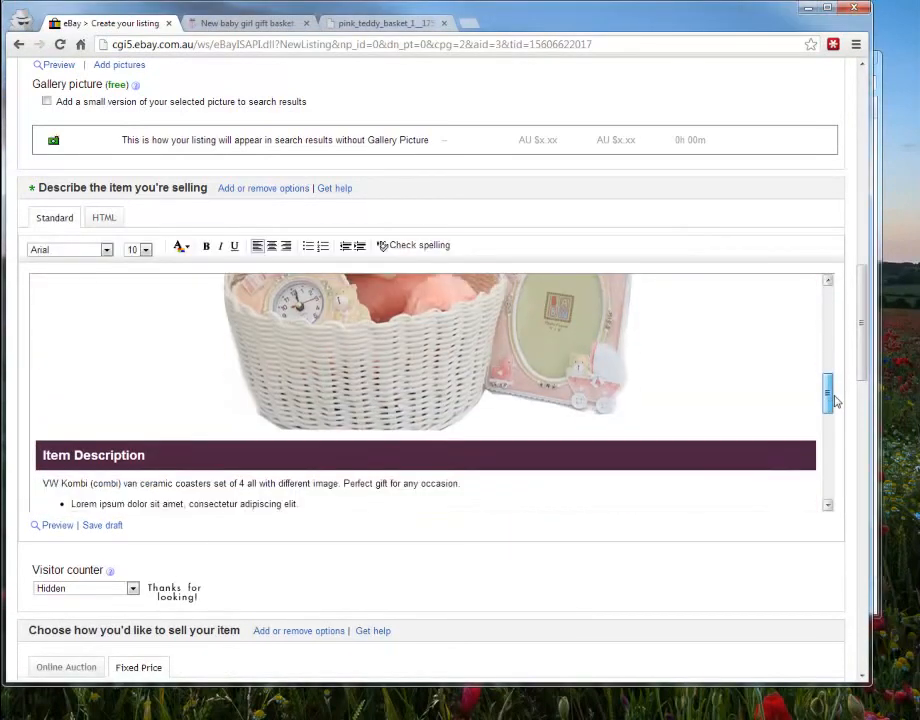
{"action": "scroll", "scroll_direction": "down", "scroll_amount": 3}
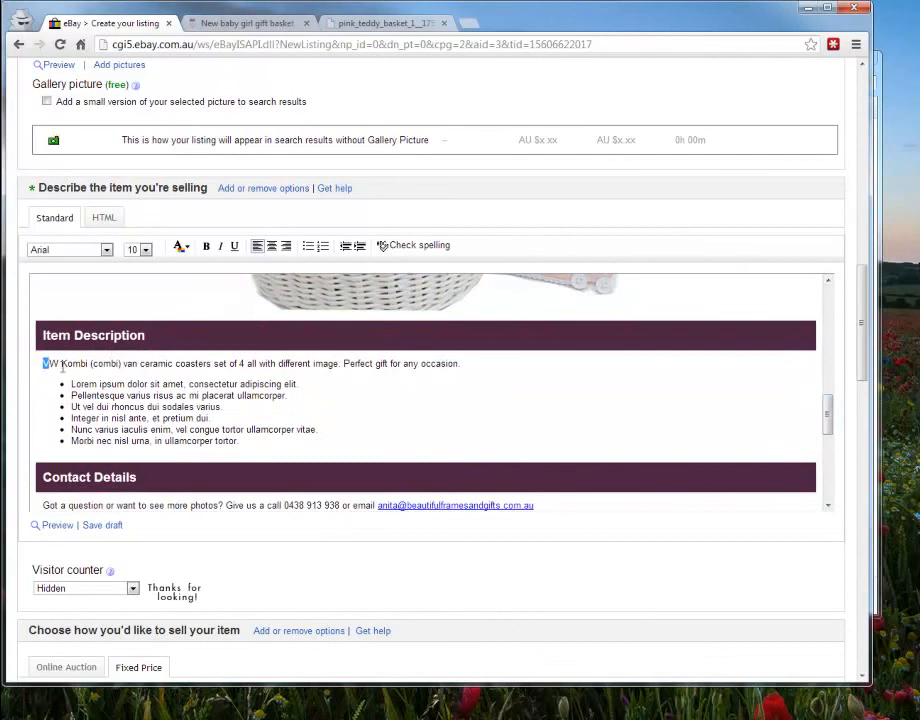
{"action": "left_click_drag", "start_coordinate": [44, 363], "coordinate": [238, 440]}
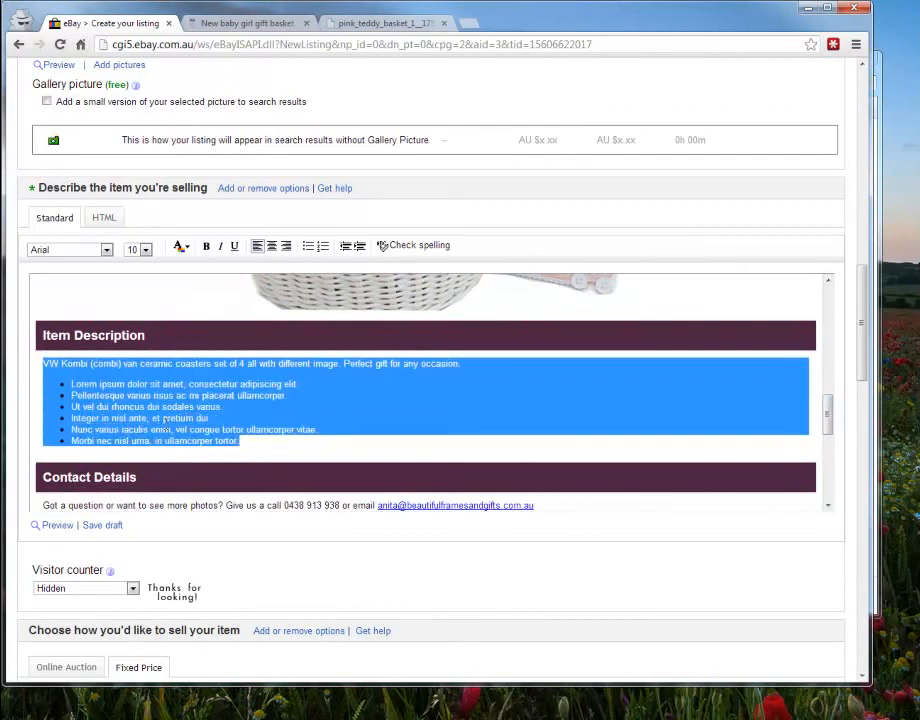
{"action": "scroll", "scroll_direction": "down", "scroll_amount": 3}
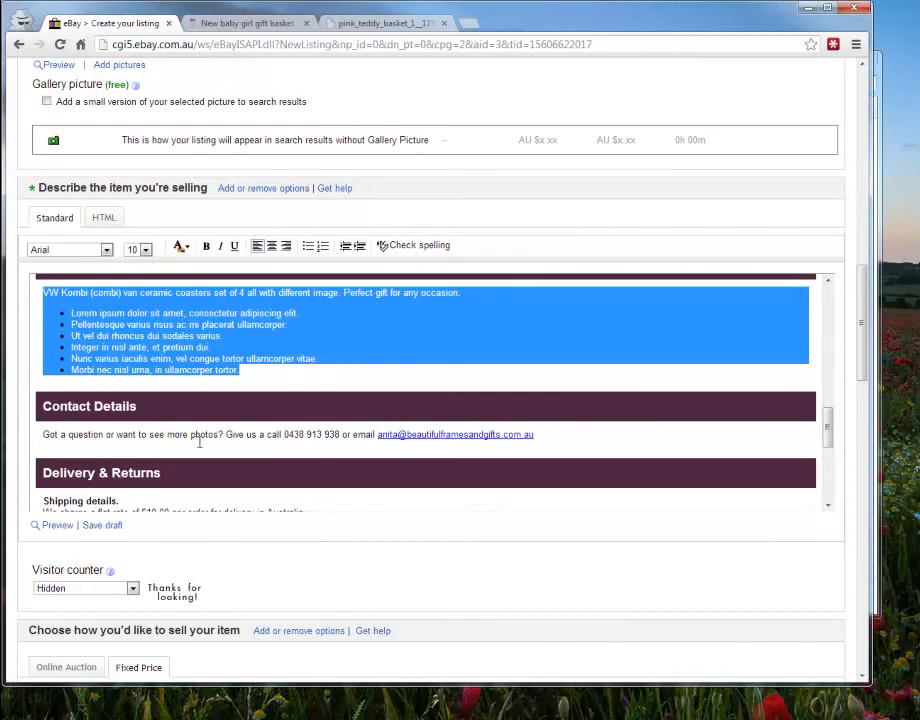
{"action": "scroll", "scroll_direction": "down", "scroll_amount": 3}
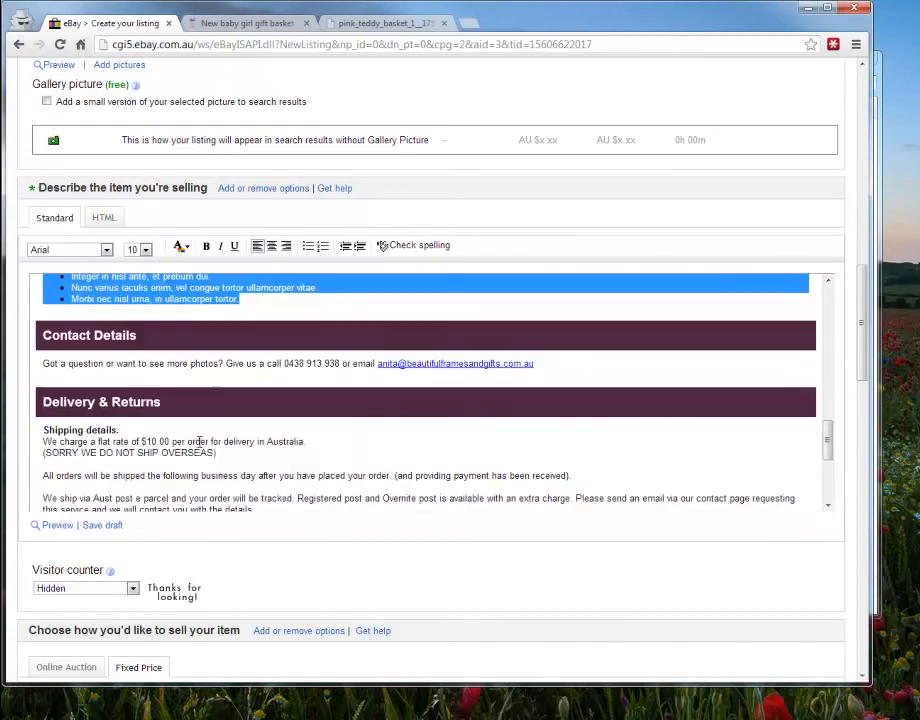
{"action": "scroll", "scroll_direction": "down", "scroll_amount": 3}
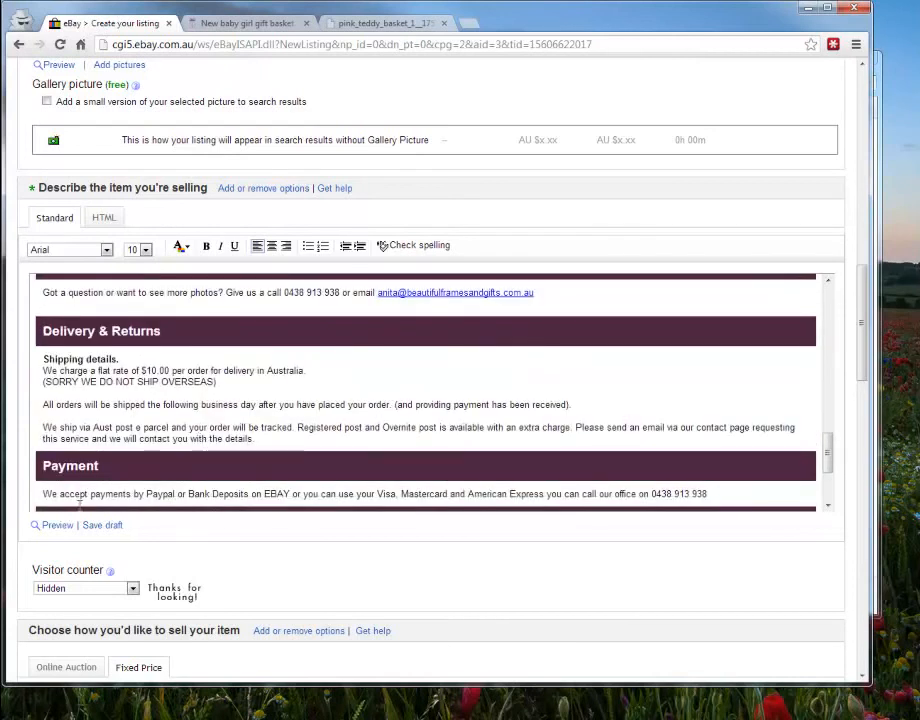
{"action": "scroll", "scroll_direction": "down", "scroll_amount": 3}
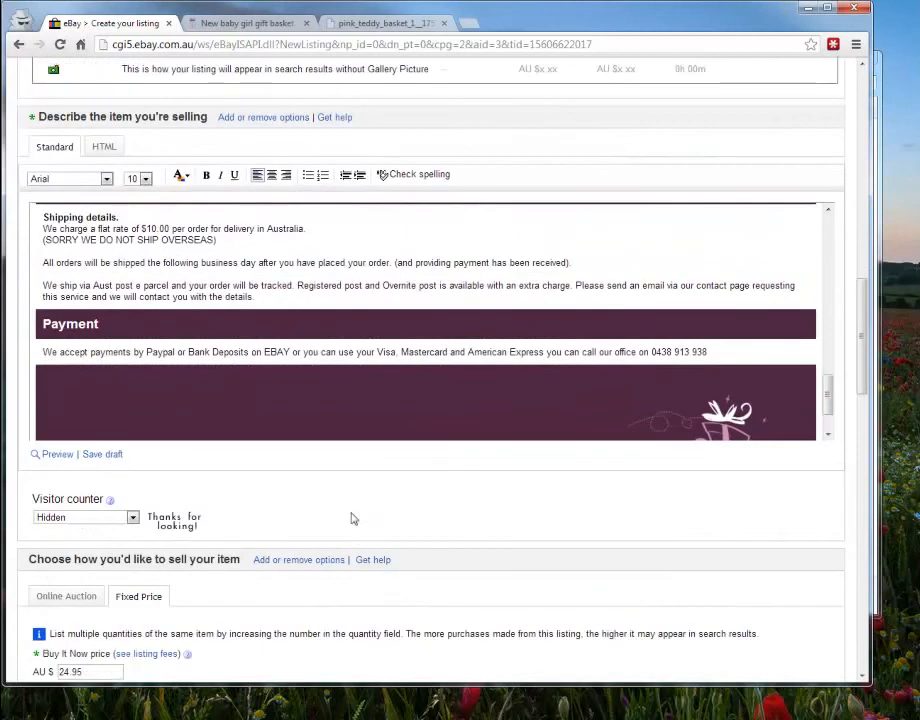
Step: Scroll through the payment, postage and return policy sections of the listing
{"action": "scroll", "scroll_direction": "down", "scroll_amount": 3}
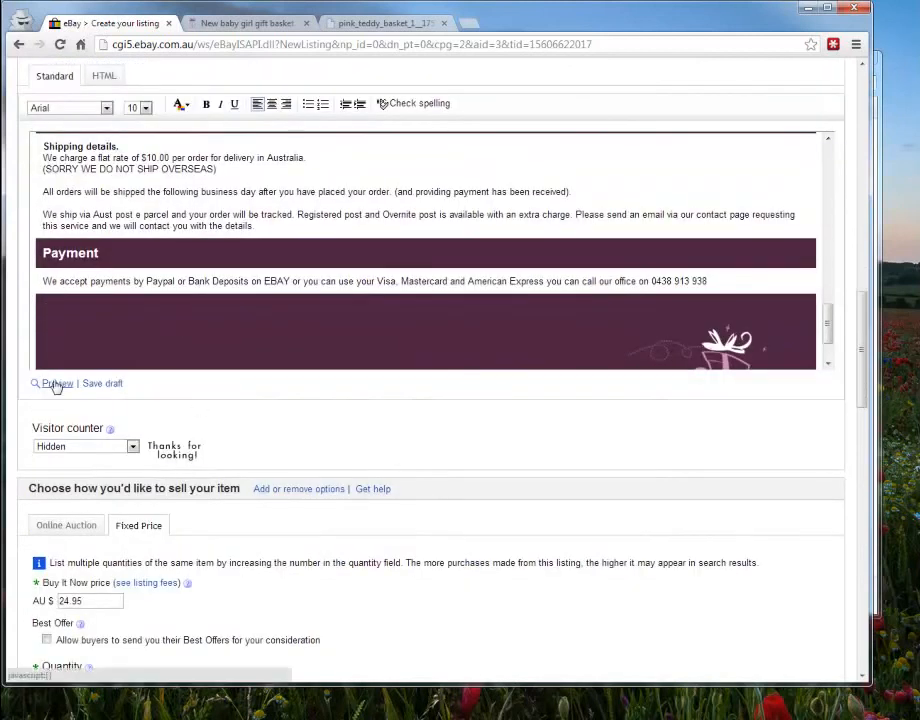
{"action": "scroll", "scroll_direction": "down", "scroll_amount": 3}
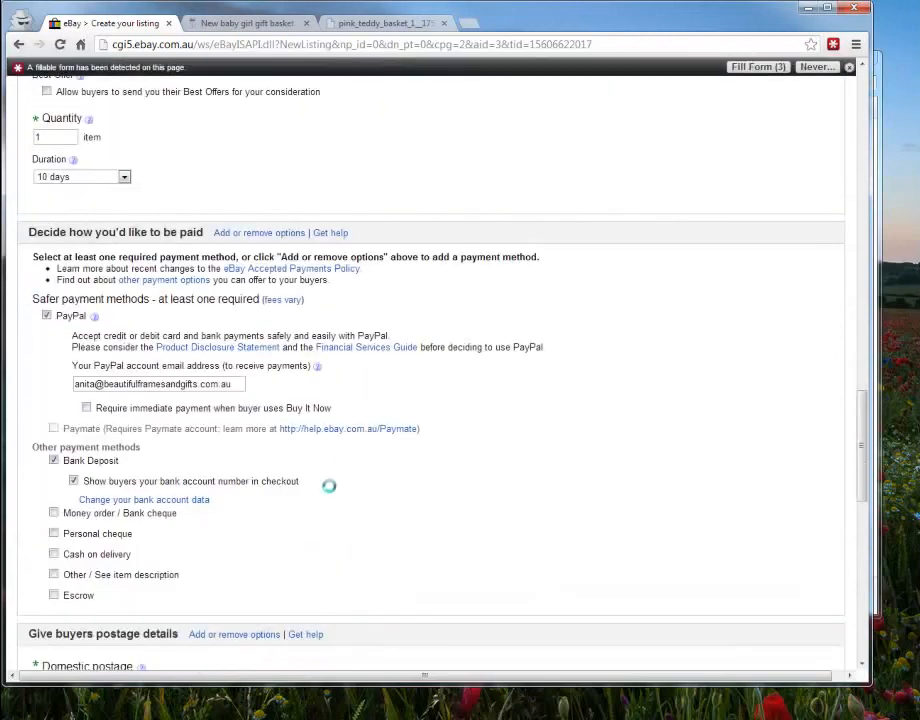
{"action": "scroll", "scroll_direction": "down", "scroll_amount": 3}
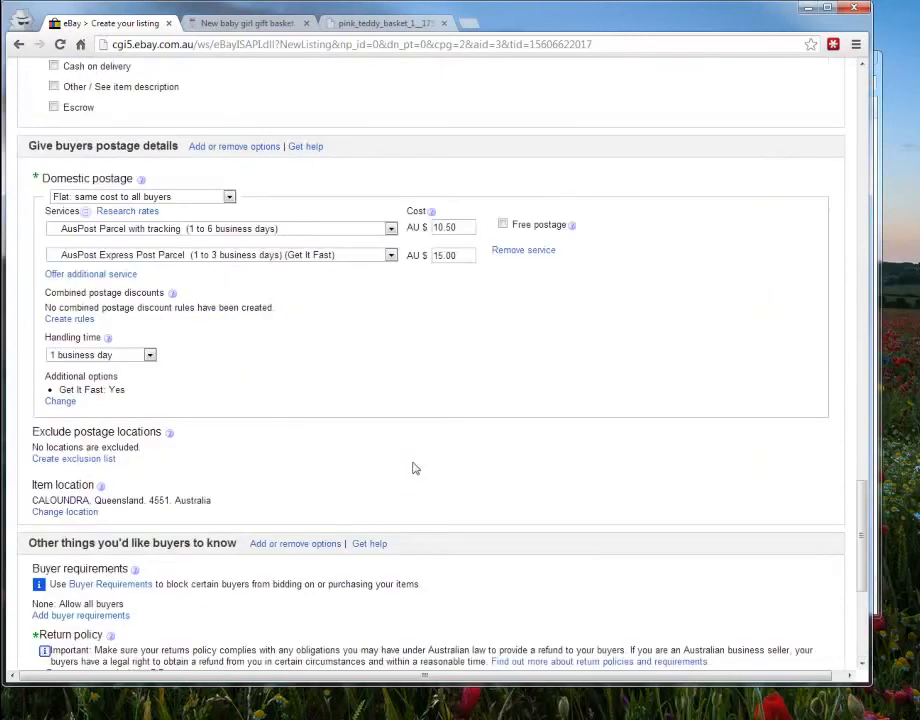
{"action": "scroll", "scroll_direction": "down", "scroll_amount": 3}
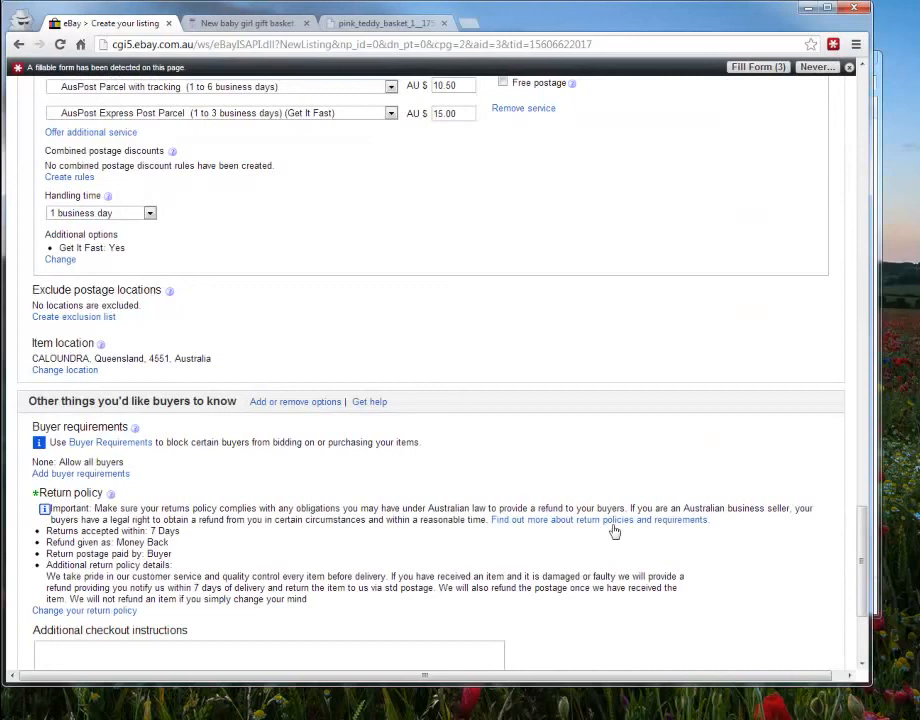
{"action": "scroll", "scroll_direction": "up", "scroll_amount": 3}
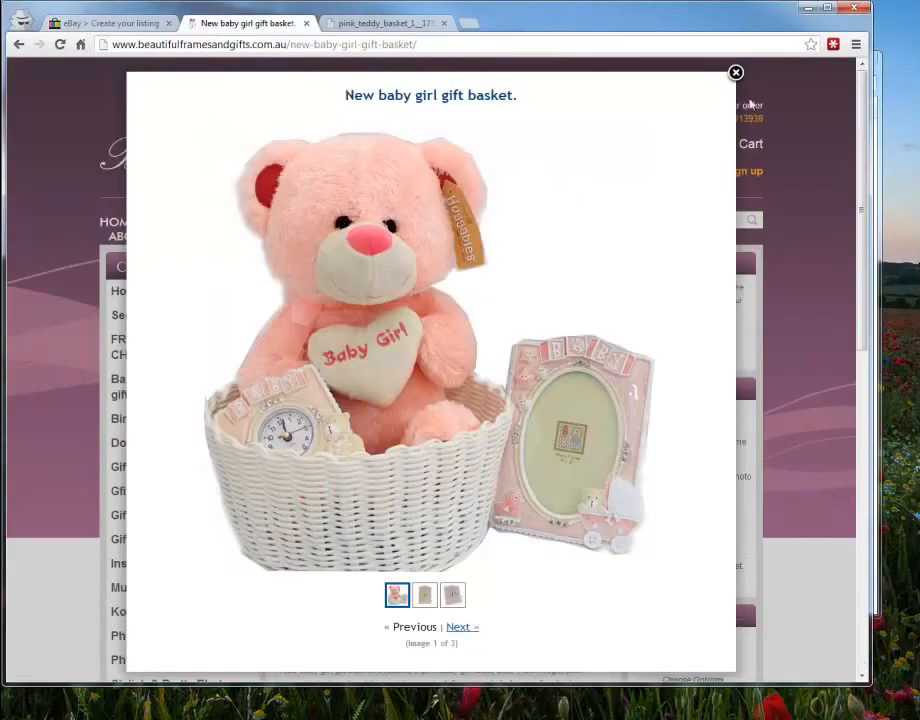
Step: Copy the teddy gift basket image's URL from the store page and return to the eBay listing
{"action": "left_click", "coordinate": [735, 72]}
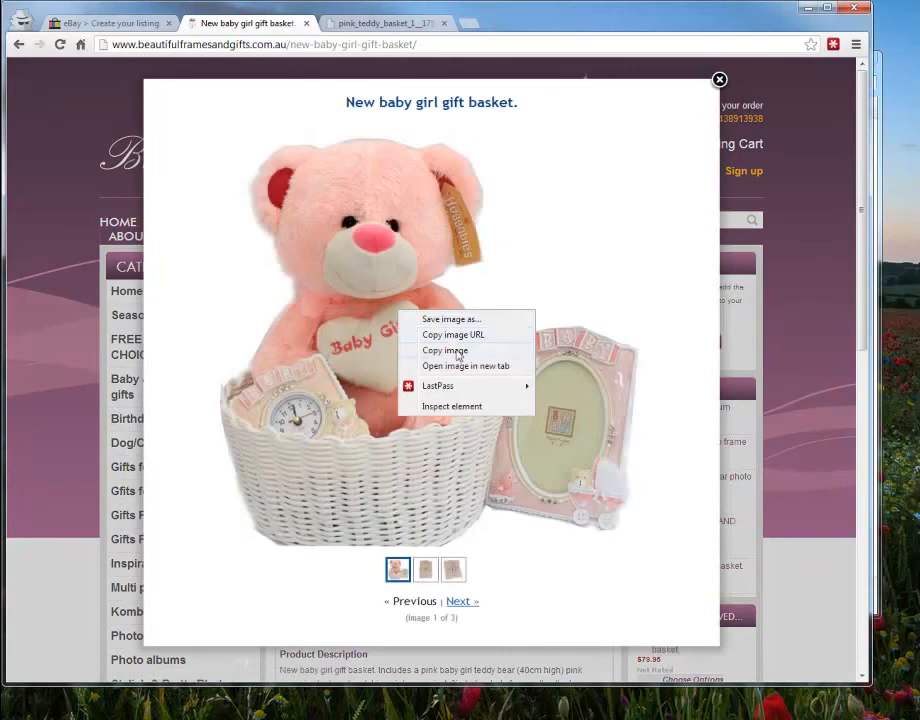
{"action": "left_click", "coordinate": [110, 22]}
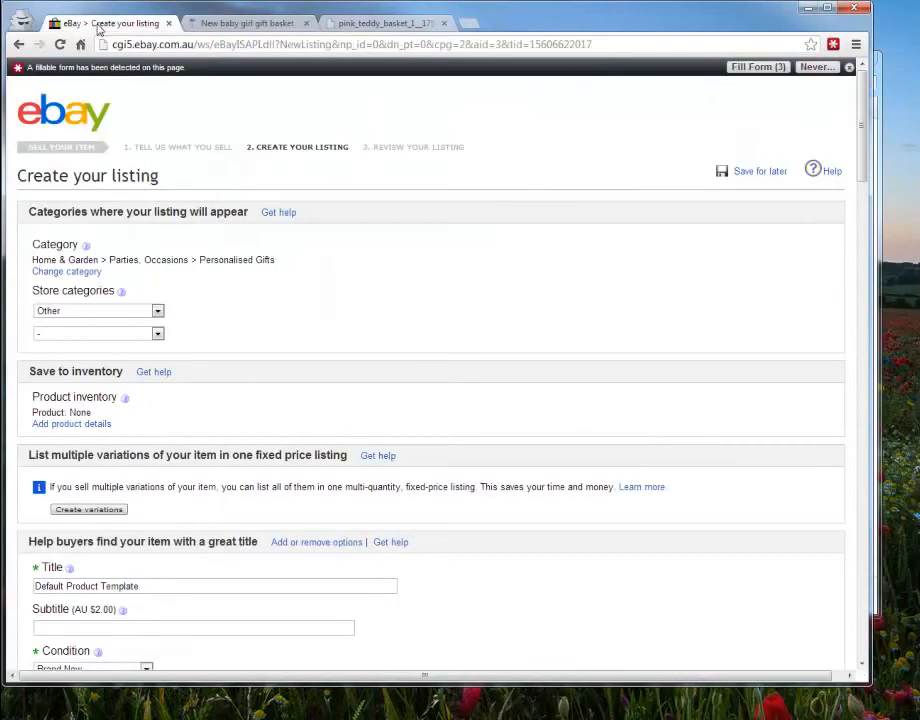
{"action": "scroll", "scroll_direction": "down", "scroll_amount": 3}
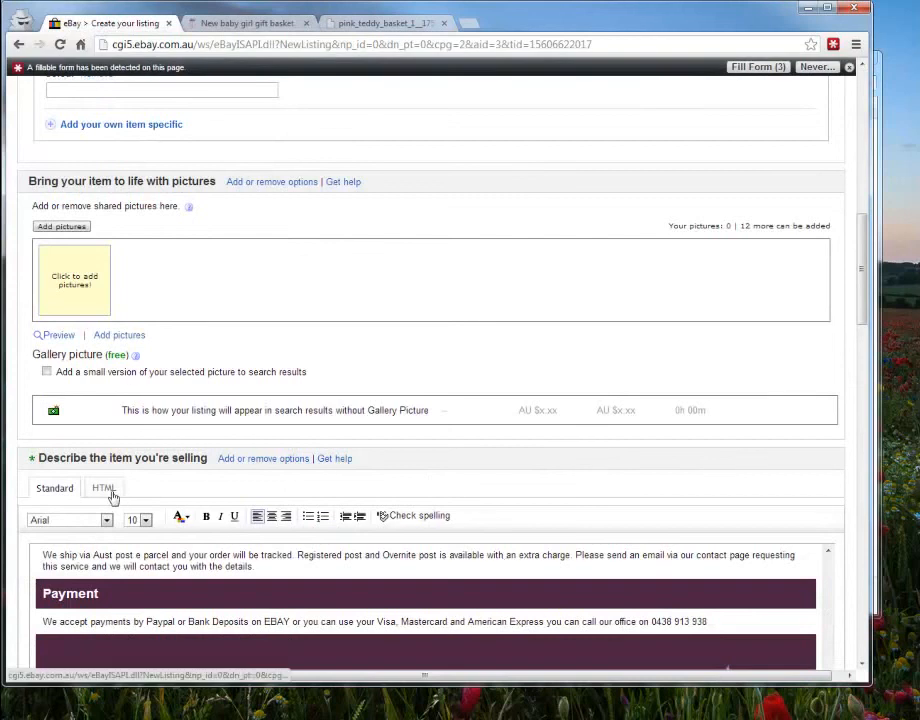
{"action": "left_click", "coordinate": [104, 487]}
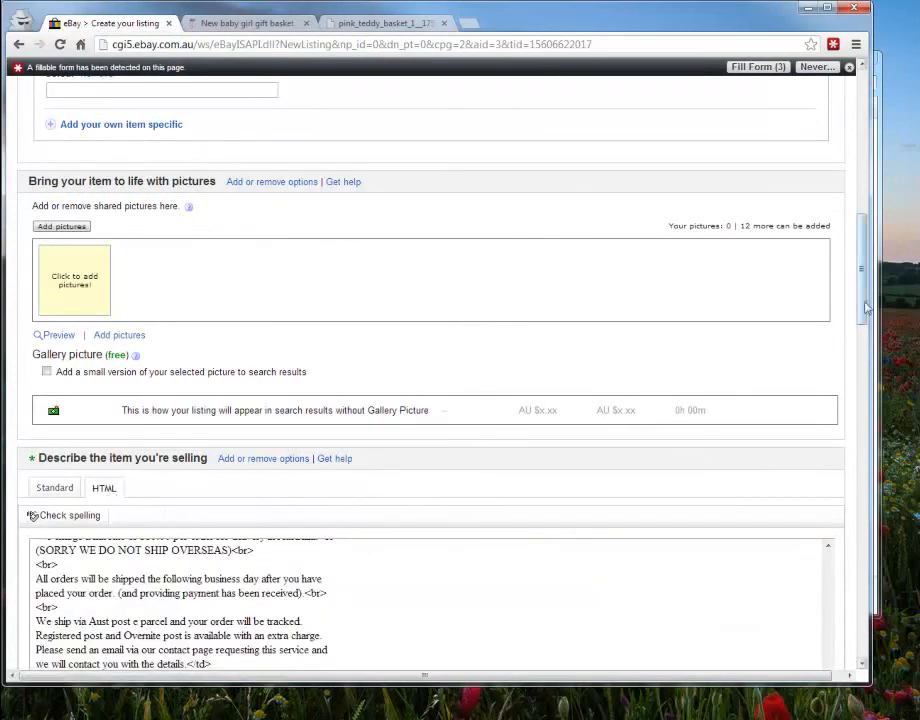
{"action": "scroll", "scroll_direction": "down", "scroll_amount": 3}
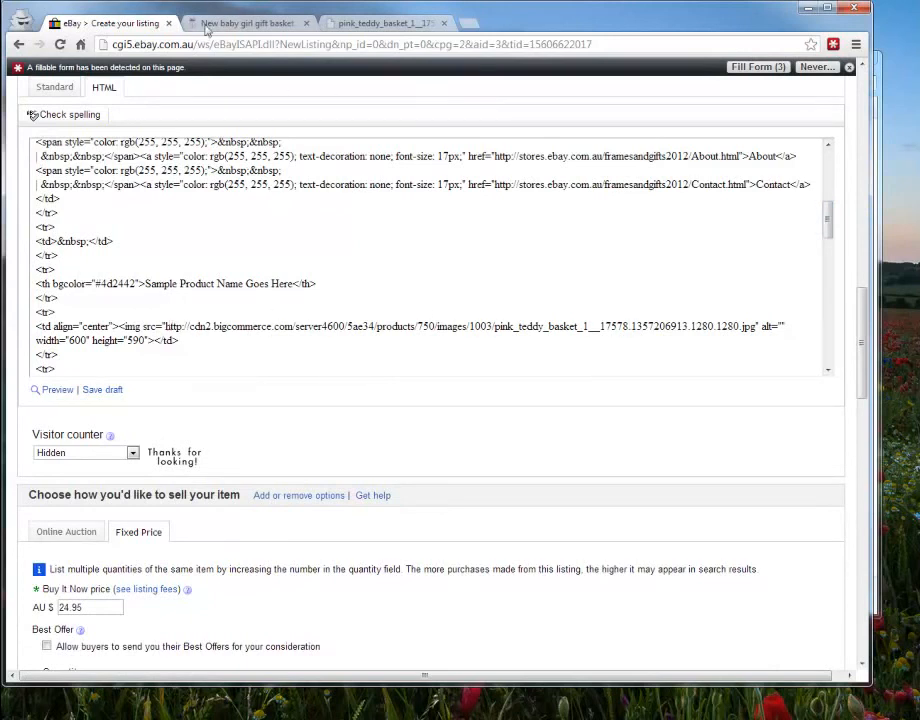
{"action": "left_click", "coordinate": [54, 88]}
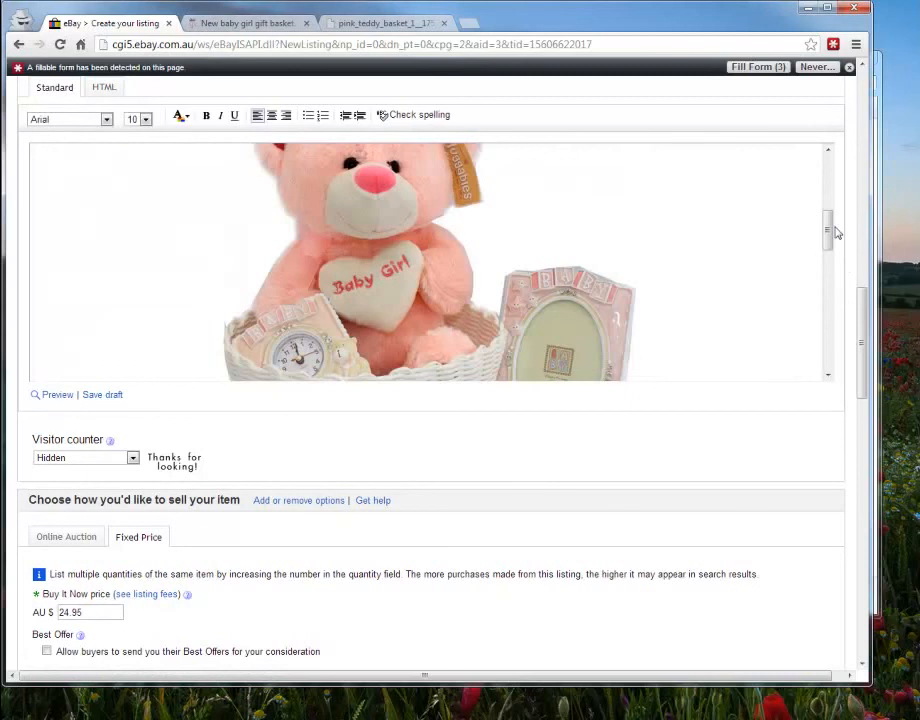